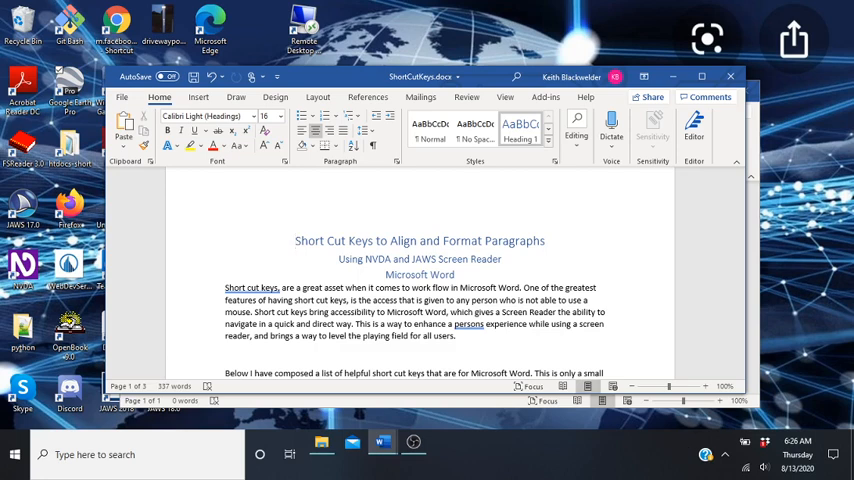
View the document's word count statistics and dismiss them
left_click(296, 240)
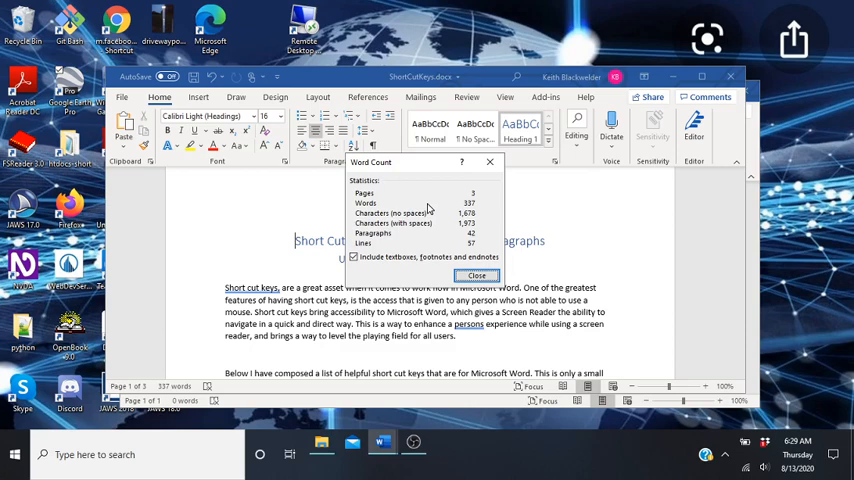
left_click(476, 276)
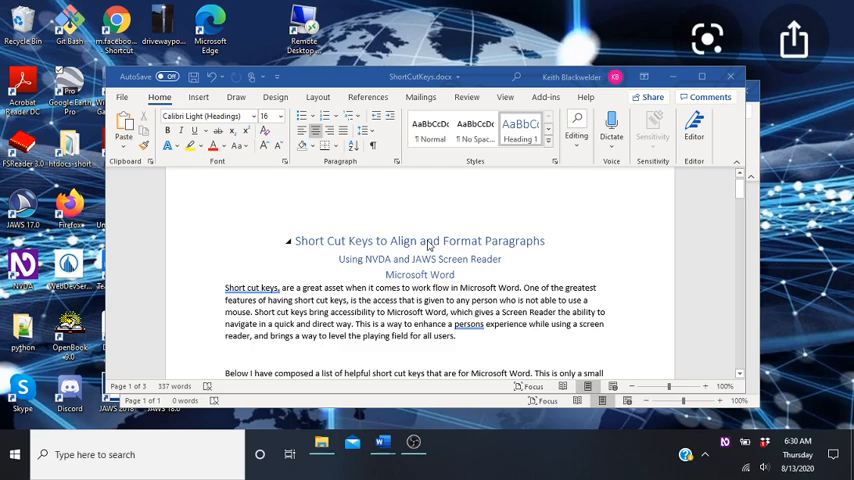
Return to the document and select all its text with Ctrl+A
key("alt+tab")
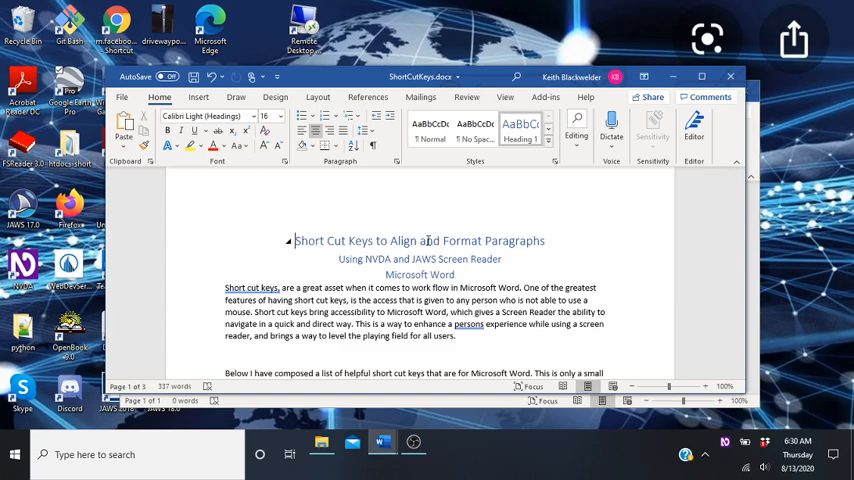
key("ctrl+a")
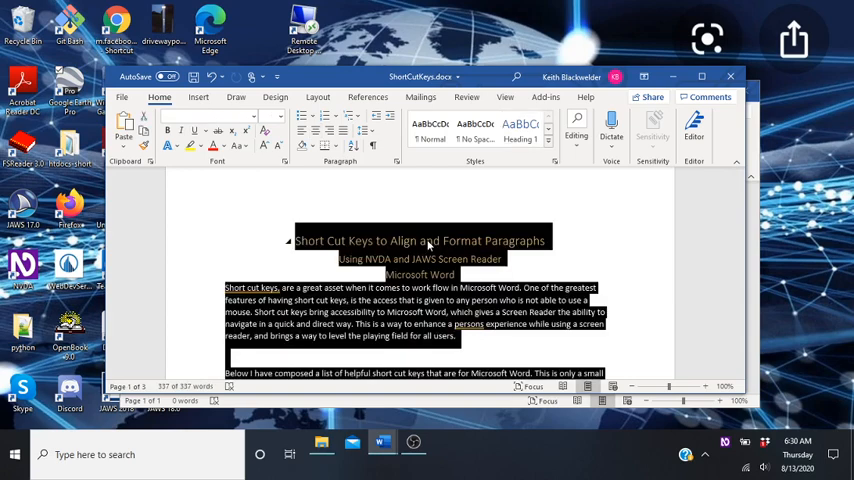